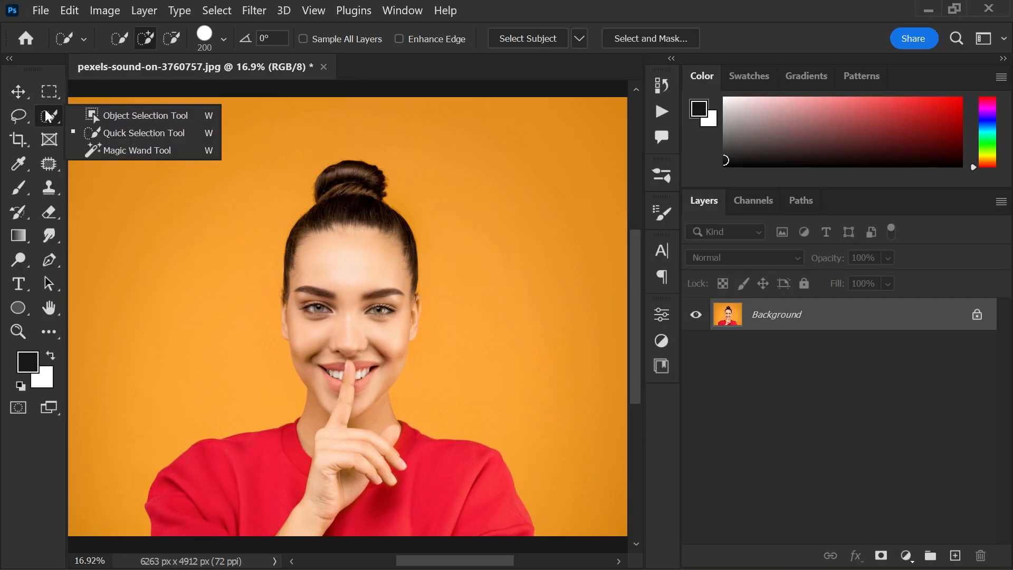
Auto-select the smiling woman with the Quick Selection tool's Select Subject
{"action": "left_click", "coordinate": [144, 133]}
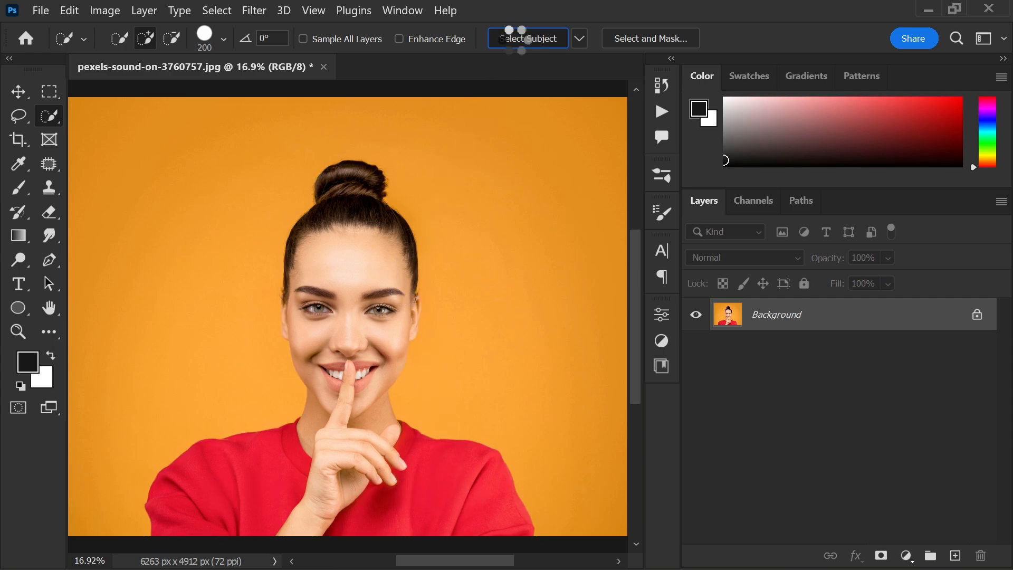
{"action": "left_click", "coordinate": [528, 38]}
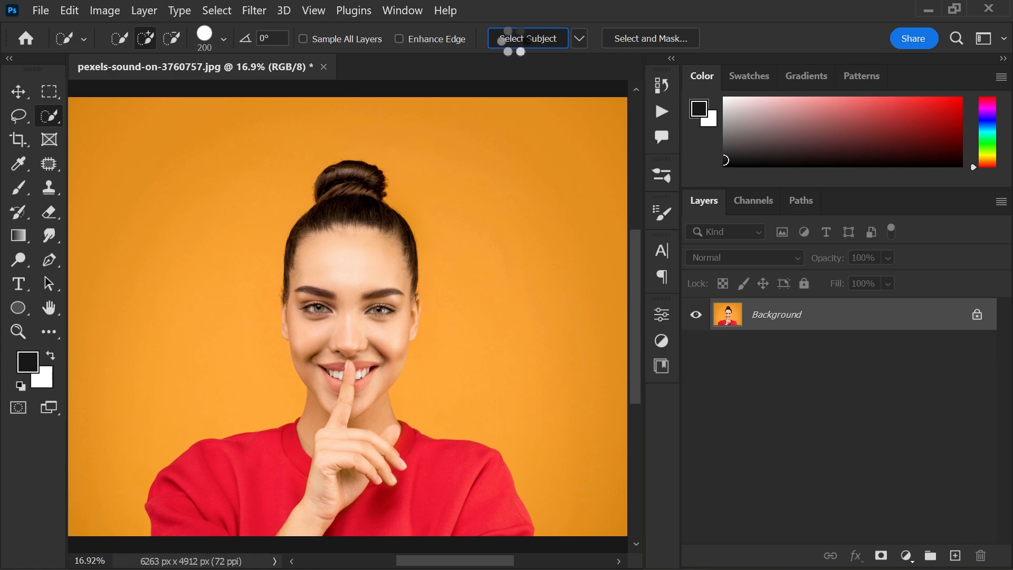
{"action": "left_click", "coordinate": [527, 38]}
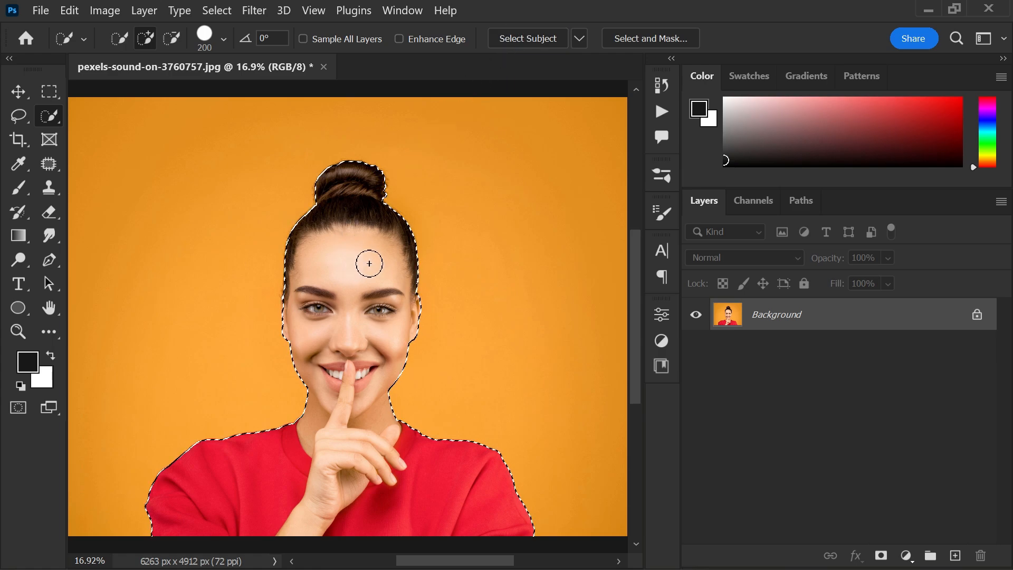
Copy the woman to Layer 1 with Ctrl+J, hide Background, and duplicate Layer 1
{"action": "key", "text": "ctrl+j"}
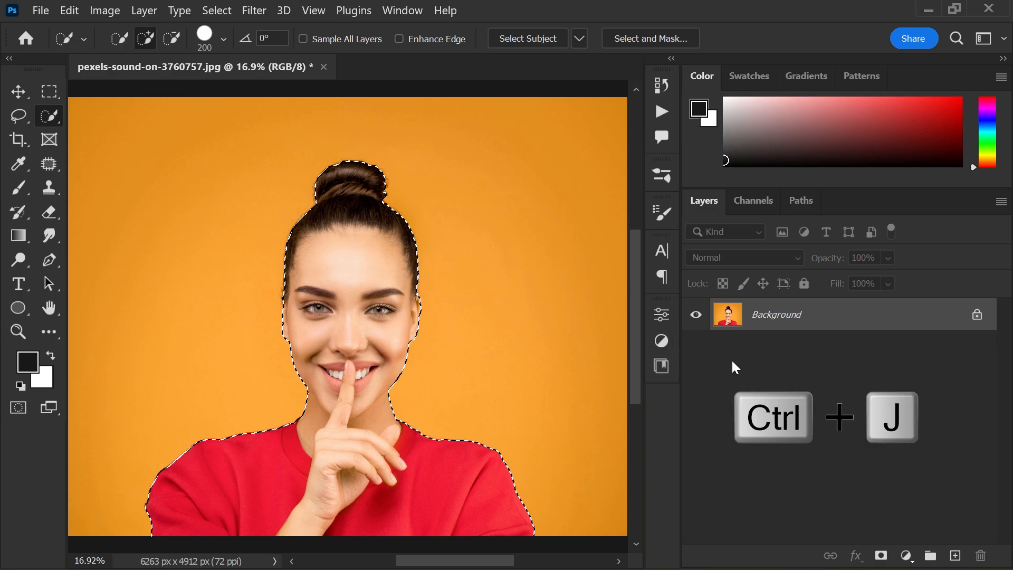
{"action": "key", "text": "ctrl+j"}
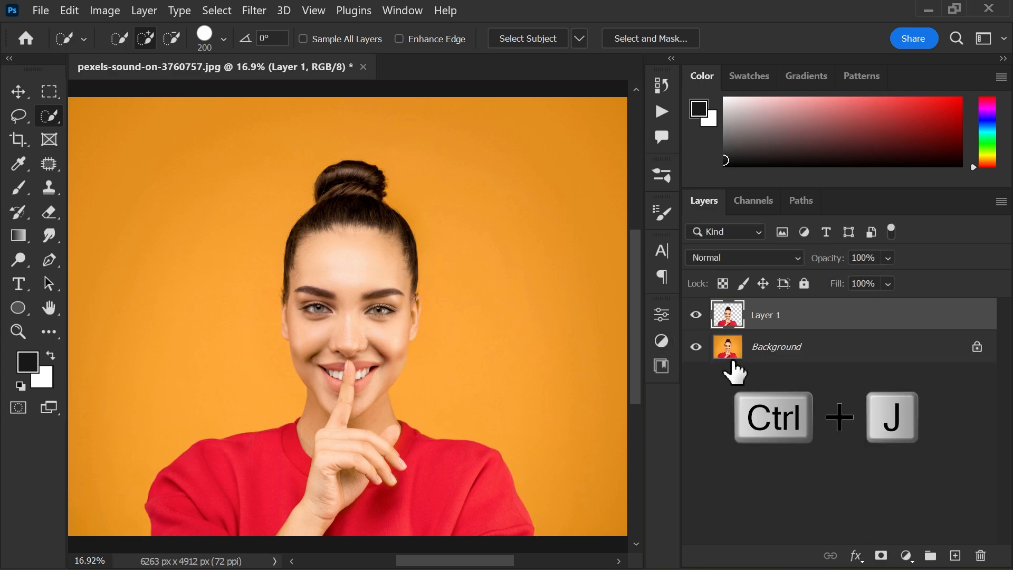
{"action": "left_click", "coordinate": [696, 346]}
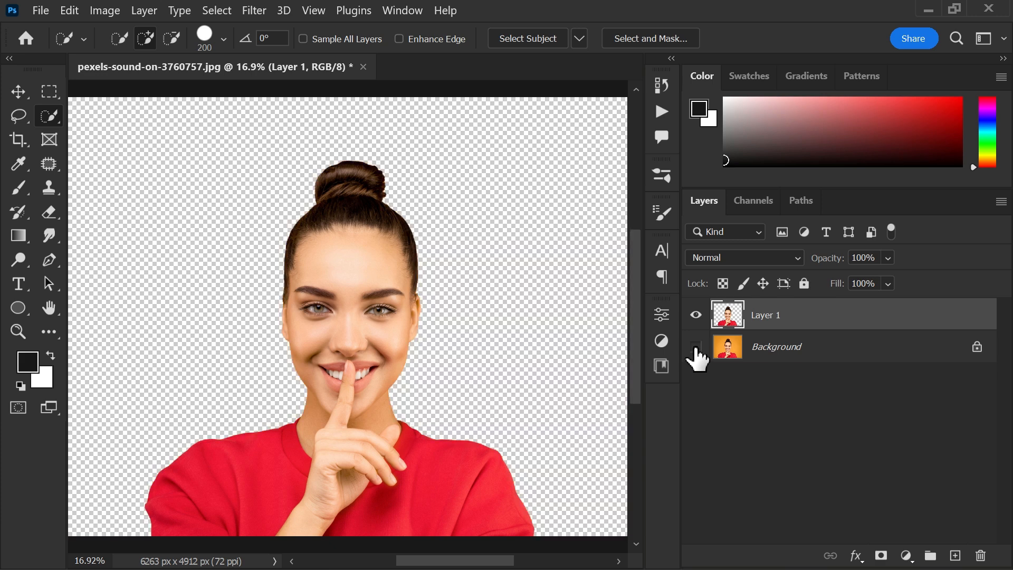
{"action": "left_click", "coordinate": [696, 347]}
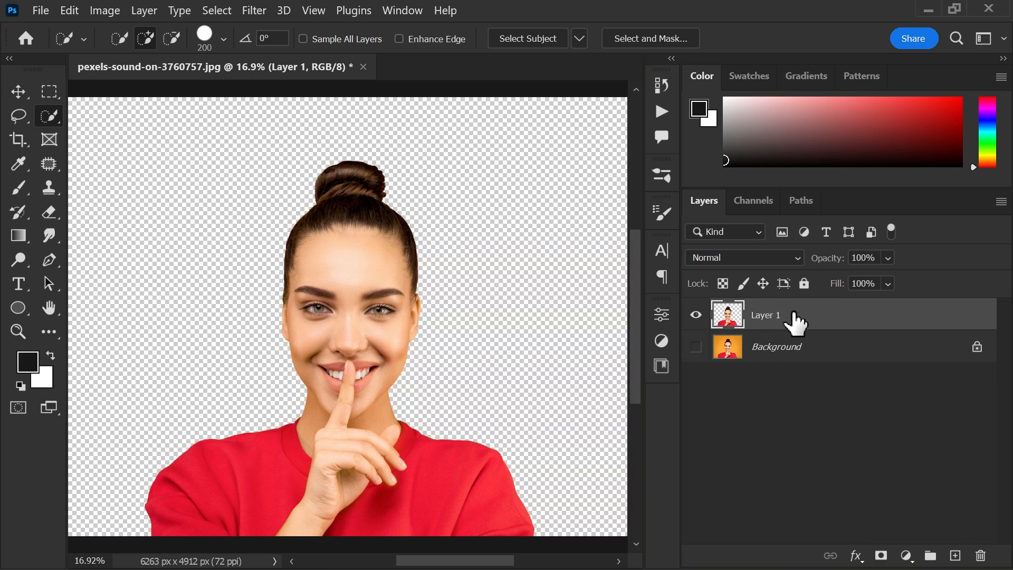
{"action": "key", "text": "ctrl+j"}
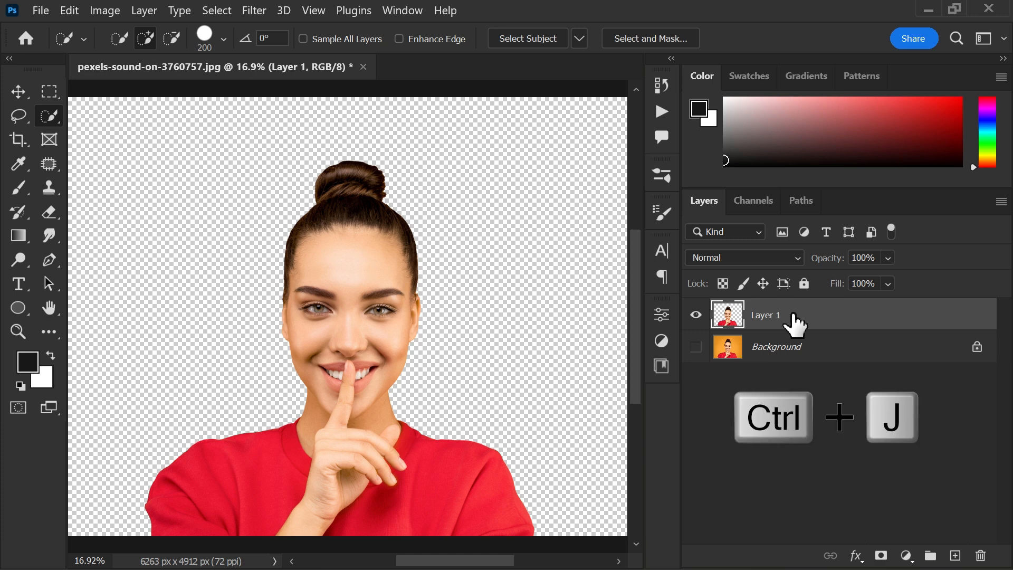
{"action": "key", "text": "ctrl+j"}
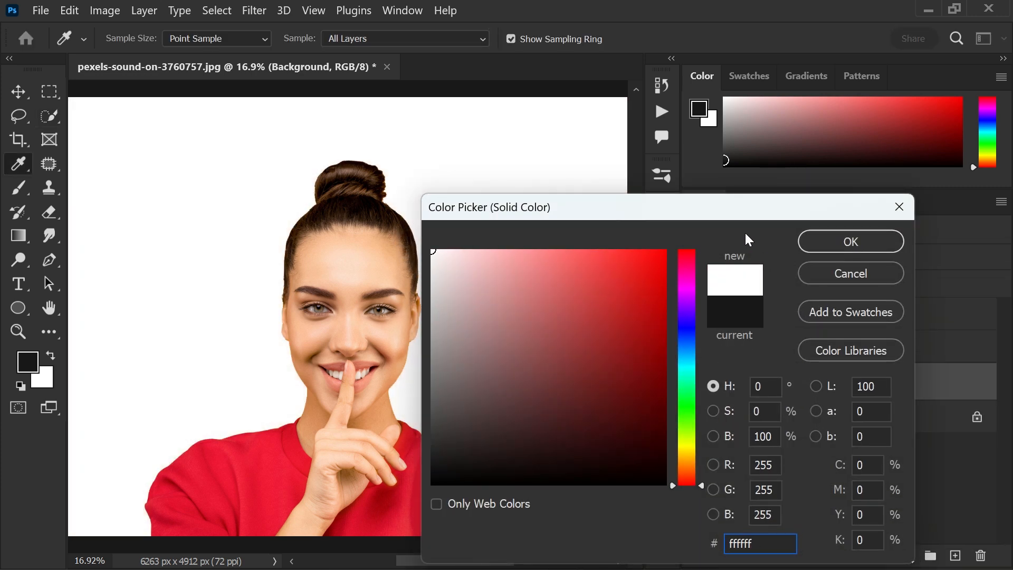
Confirm the ffffff white Solid Color fill and make Layer 1 active
{"action": "left_click", "coordinate": [849, 241]}
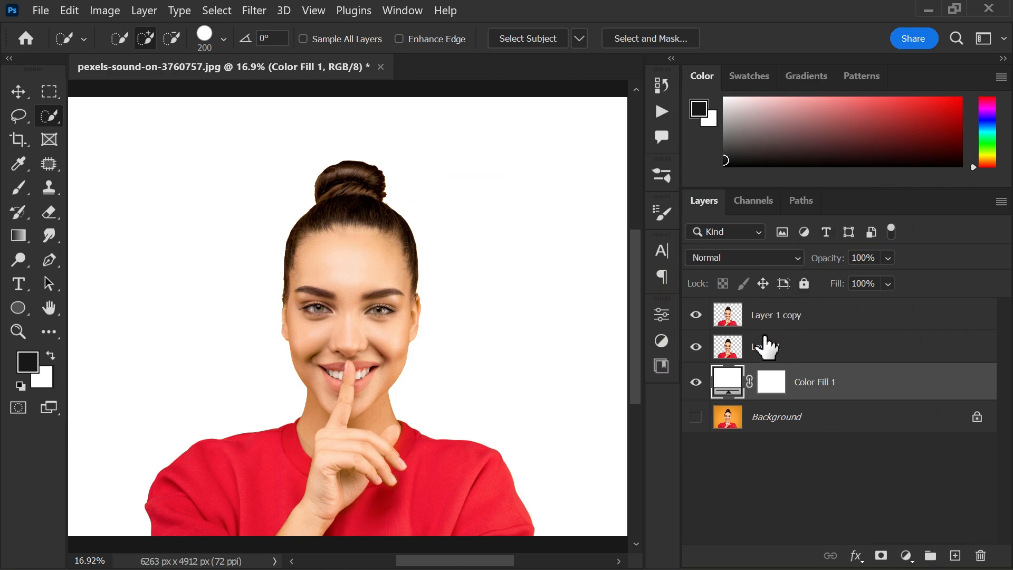
{"action": "left_click", "coordinate": [766, 346]}
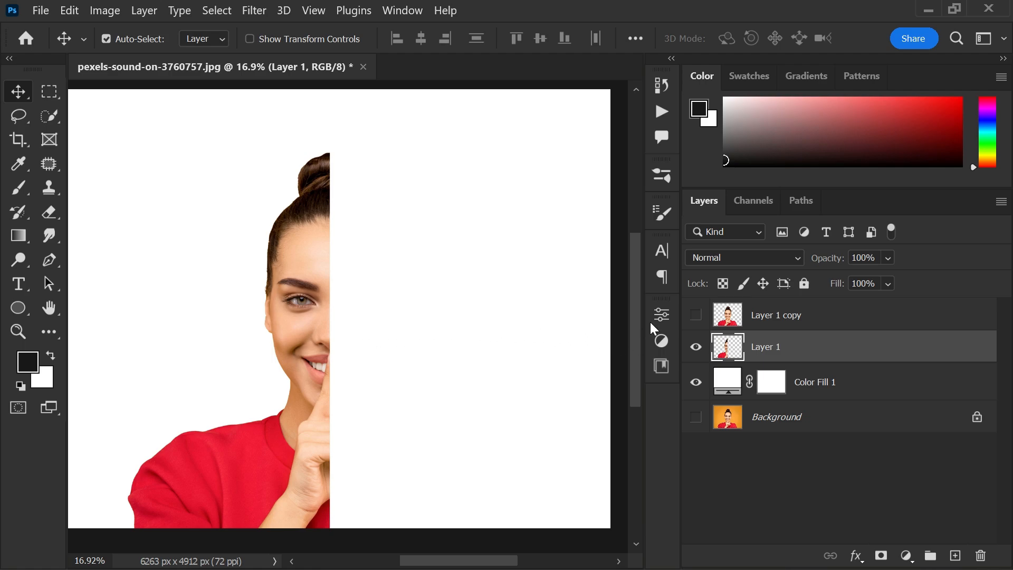
Show Layer 1 copy again above the trimmed left half and make it active
{"action": "left_click", "coordinate": [695, 315]}
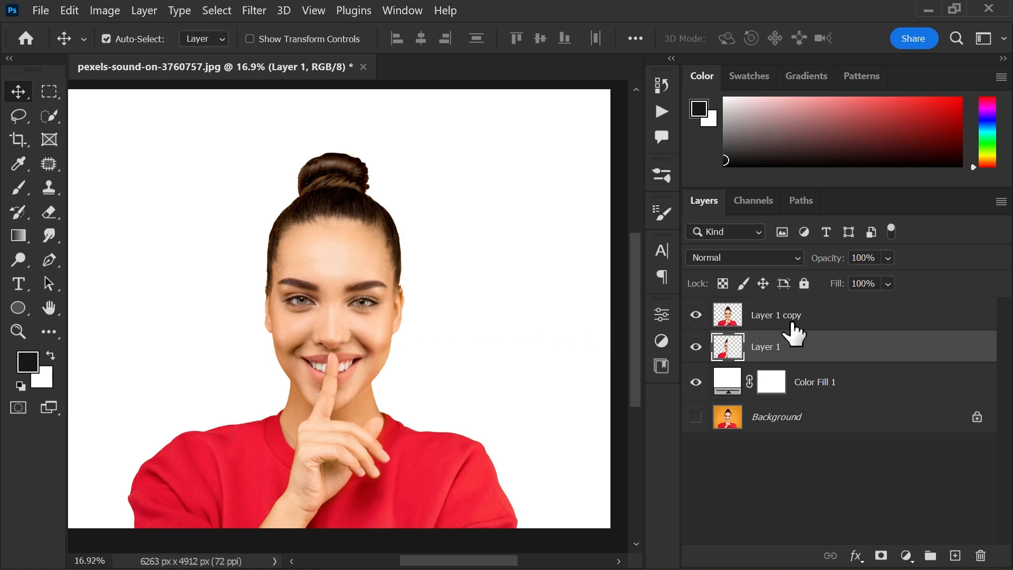
{"action": "left_click", "coordinate": [775, 314]}
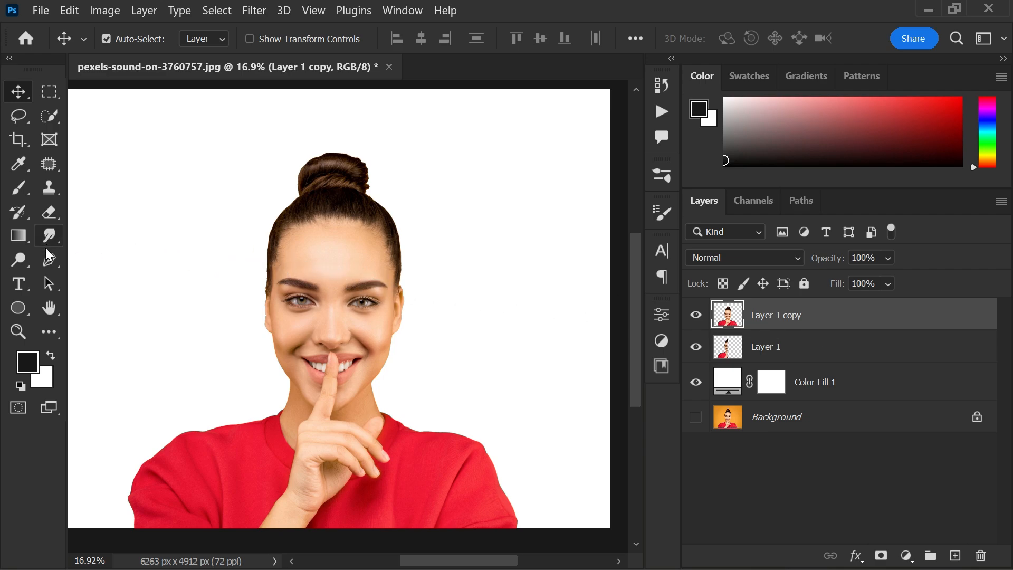
Add a Type layer top right reading YOU BETTER SHUT THE FREAK UP! in the Impacted font
{"action": "left_click", "coordinate": [19, 283]}
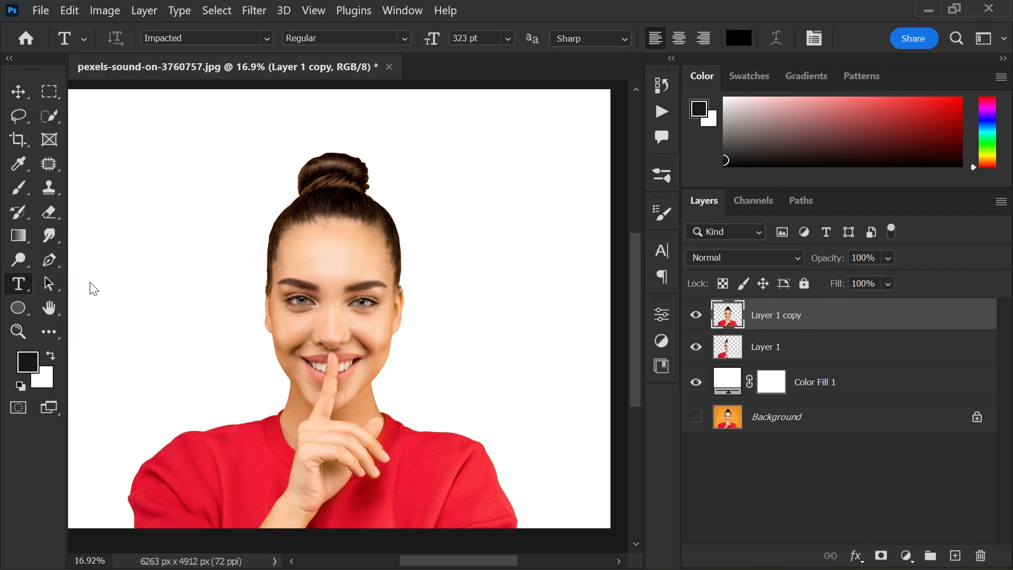
{"action": "left_click", "coordinate": [419, 121]}
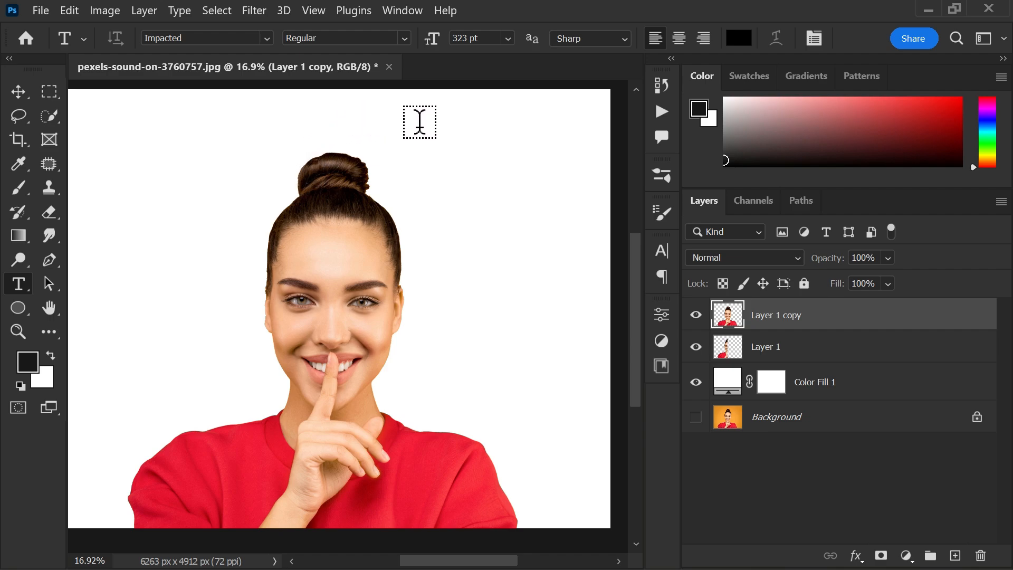
{"action": "type", "text": "Lorem Ipsum"}
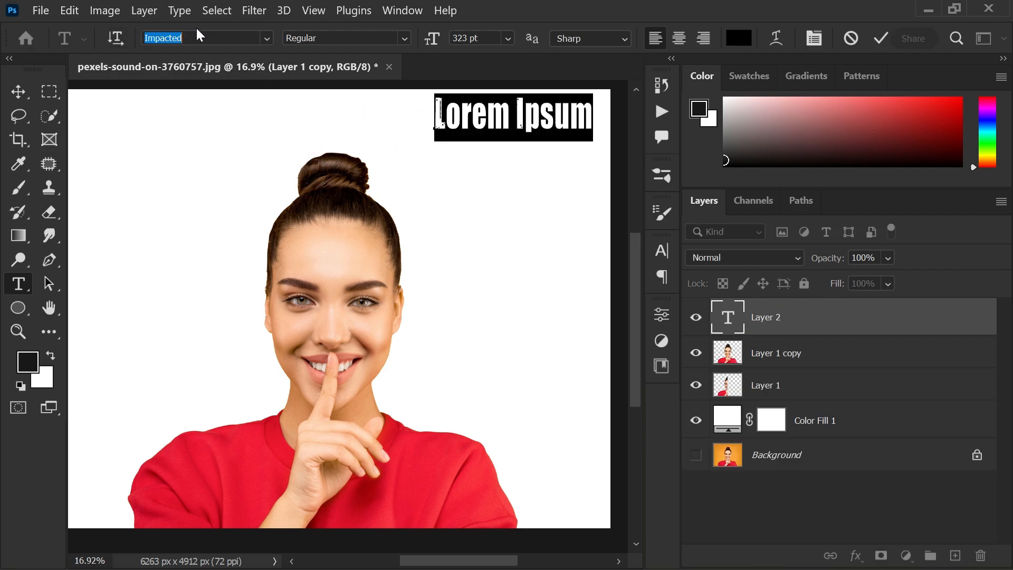
{"action": "left_click", "coordinate": [346, 38]}
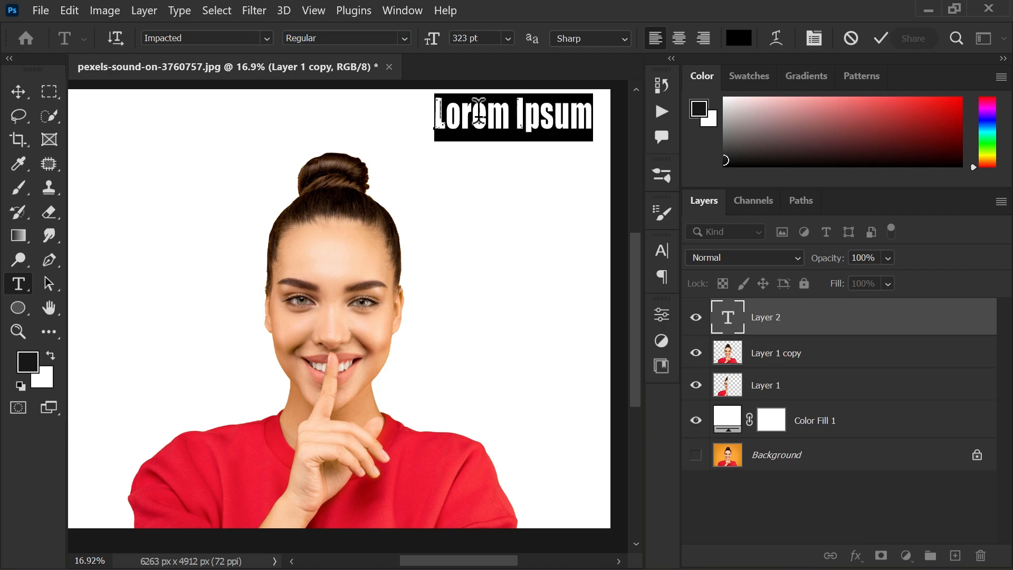
{"action": "type", "text": "YOU"}
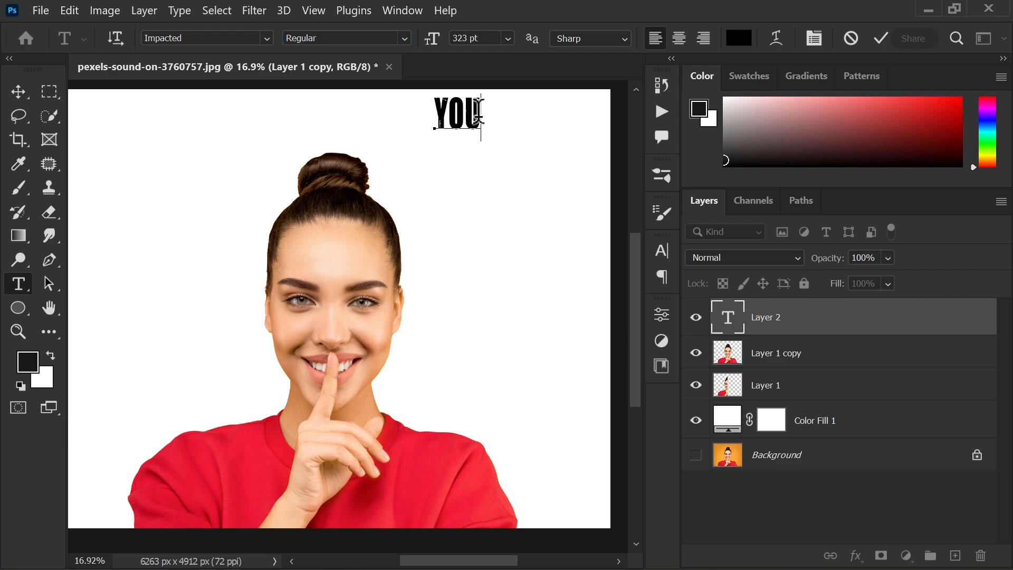
{"action": "type", "text": "BETTER"}
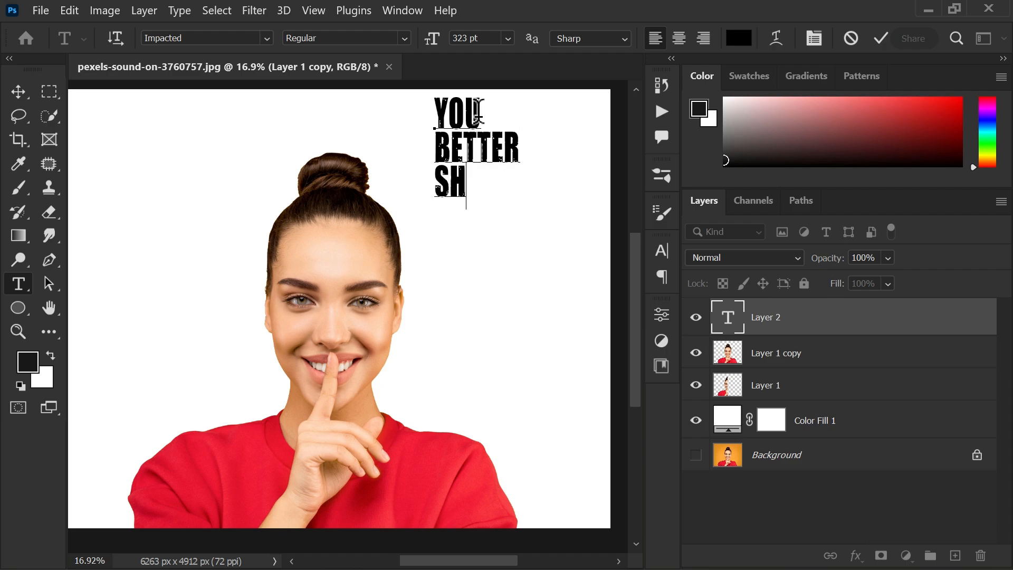
{"action": "type", "text": "UT TH"}
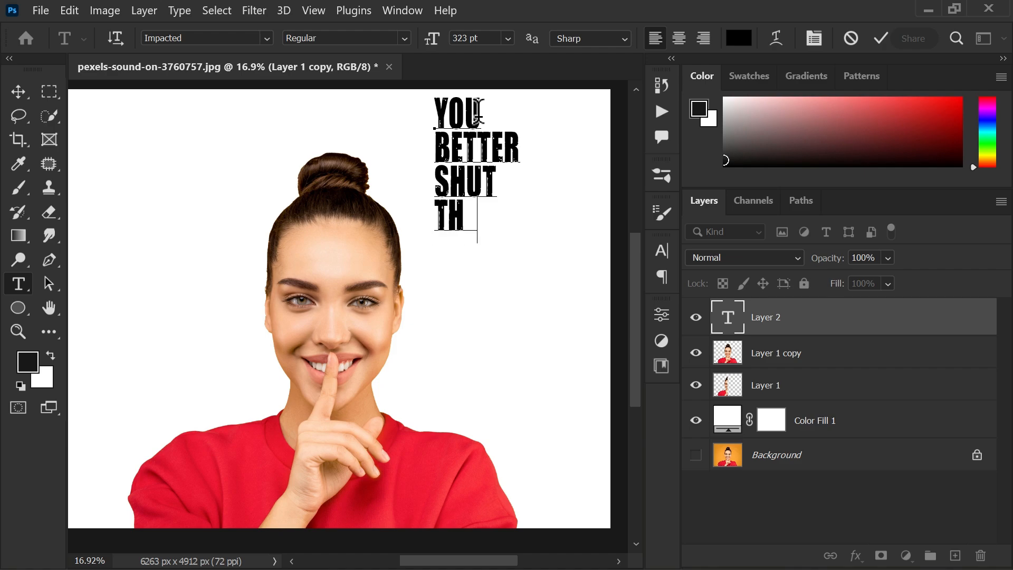
{"action": "type", "text": "E FREAK U"}
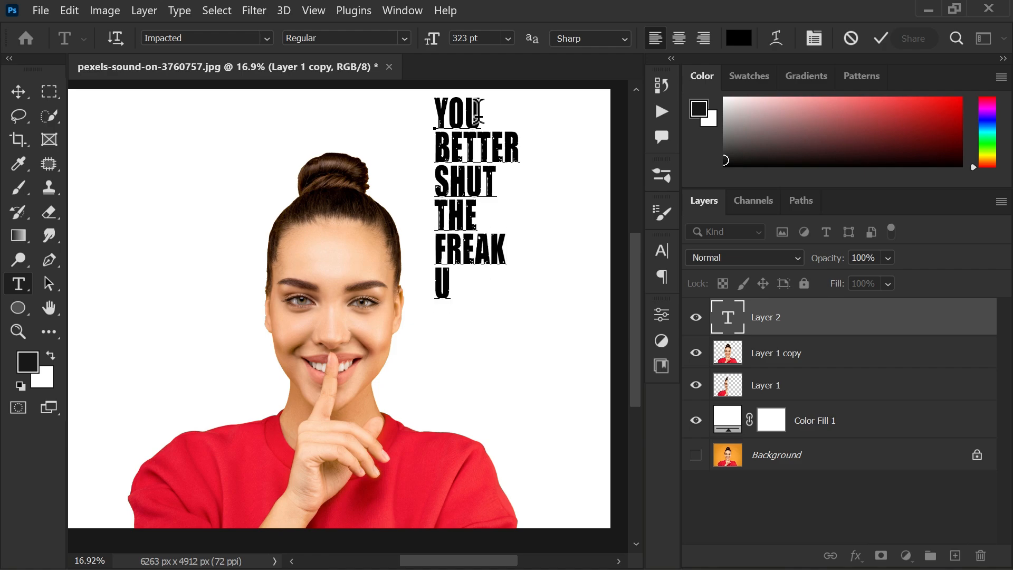
{"action": "type", "text": "P!"}
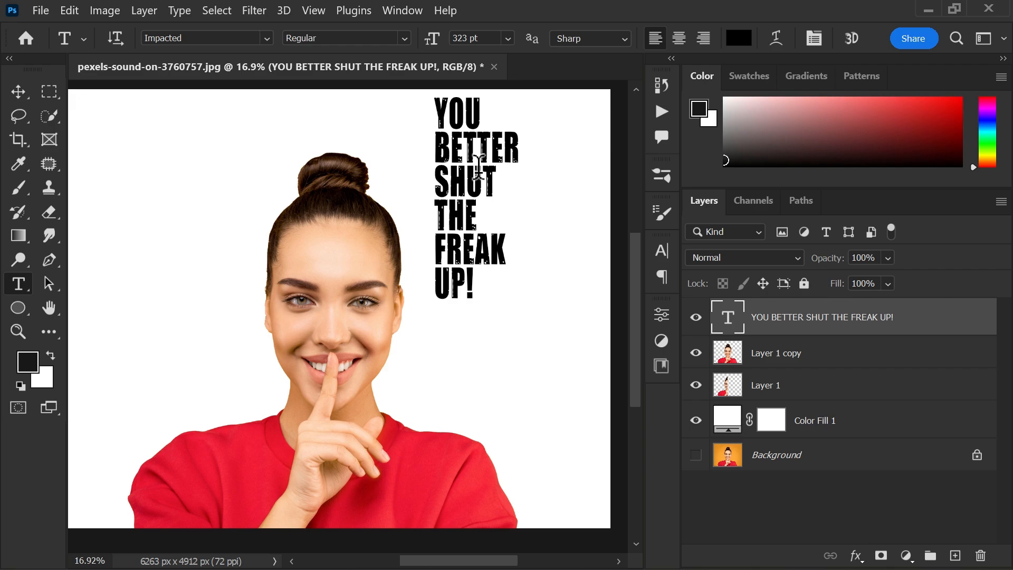
Commit the caption, then scale it up and move it over the right half of the face
{"action": "left_click", "coordinate": [18, 90]}
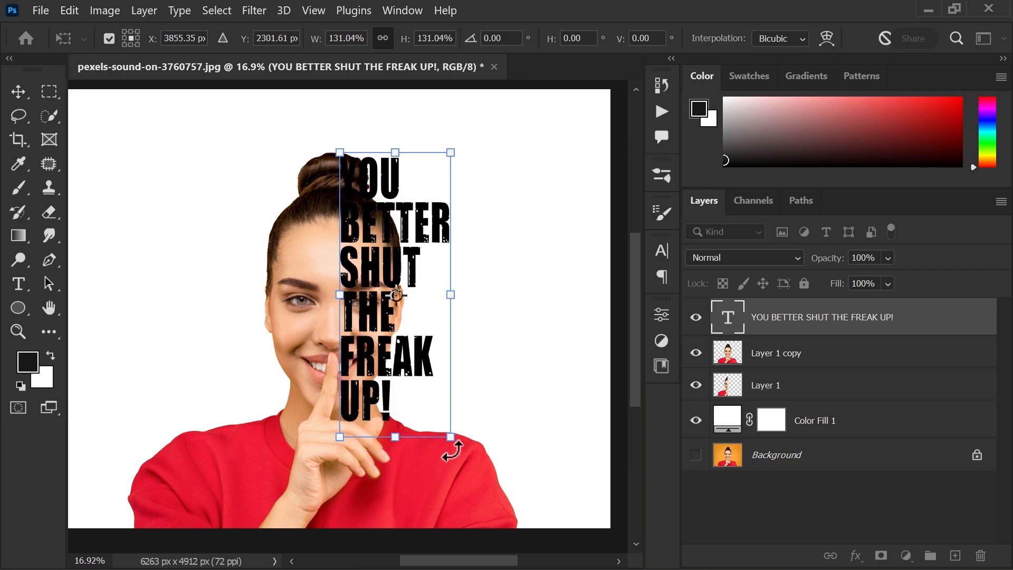
{"action": "left_click_drag", "start_coordinate": [453, 437], "coordinate": [493, 548]}
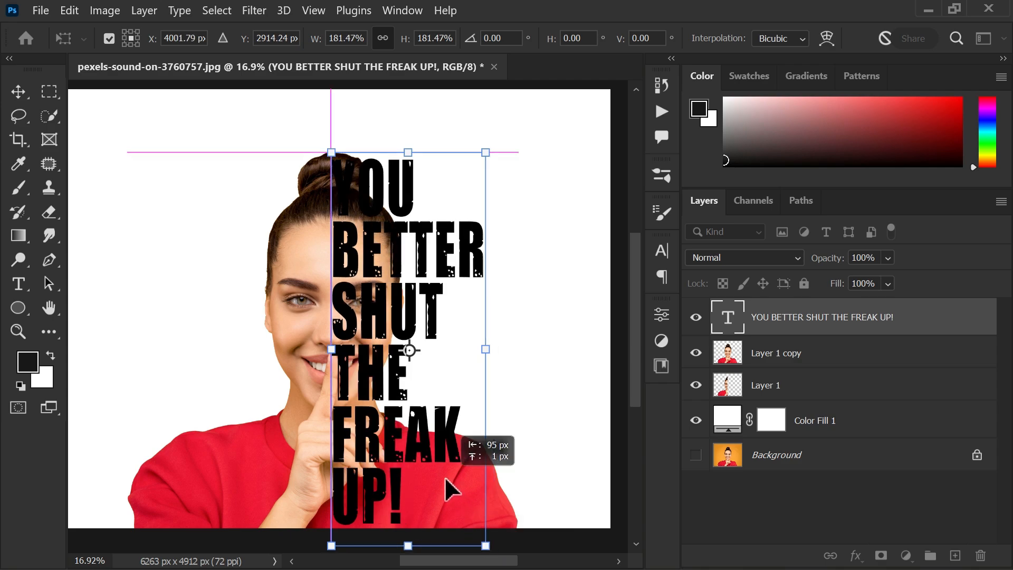
{"action": "left_click_drag", "start_coordinate": [449, 489], "coordinate": [481, 393]}
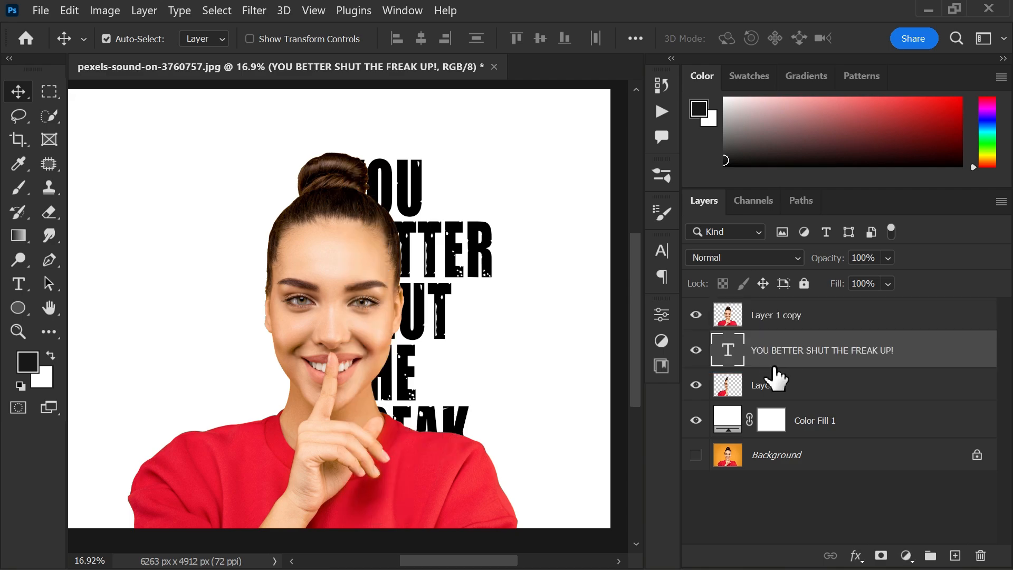
Create a clipping mask on Layer 1 copy so the face fills the caption letters
{"action": "left_click", "coordinate": [775, 314]}
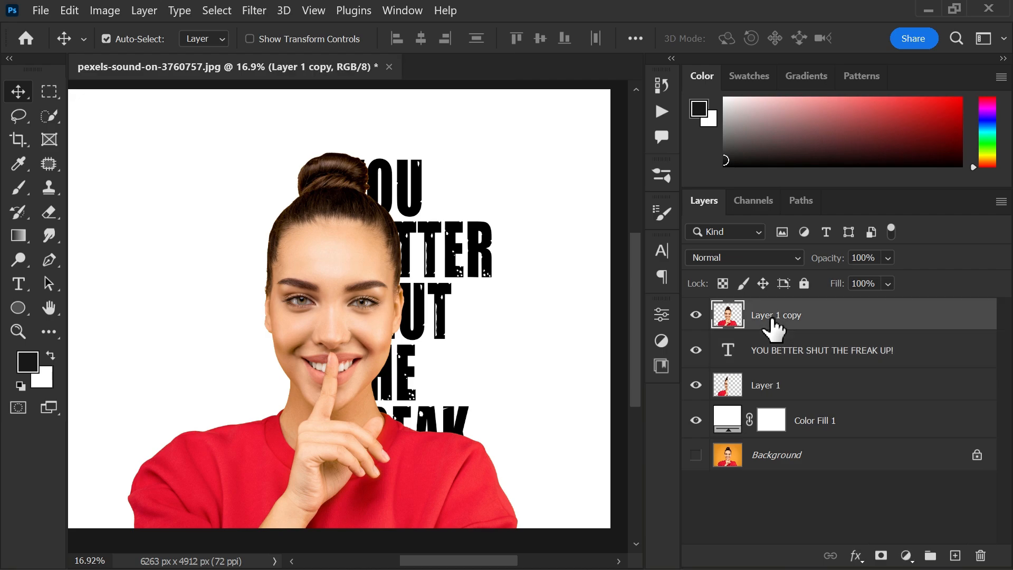
{"action": "right_click", "coordinate": [776, 314]}
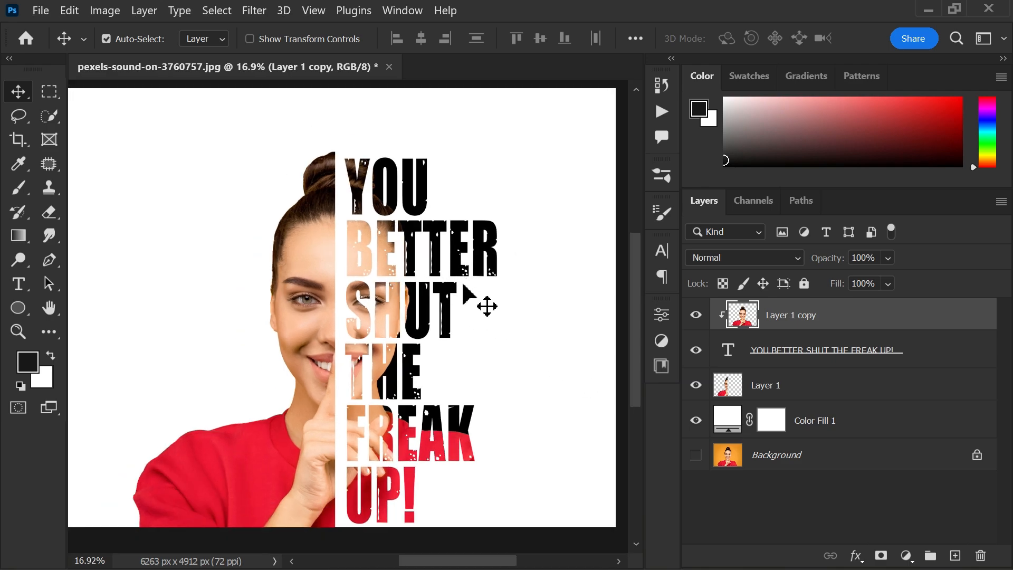
{"action": "left_click", "coordinate": [824, 350]}
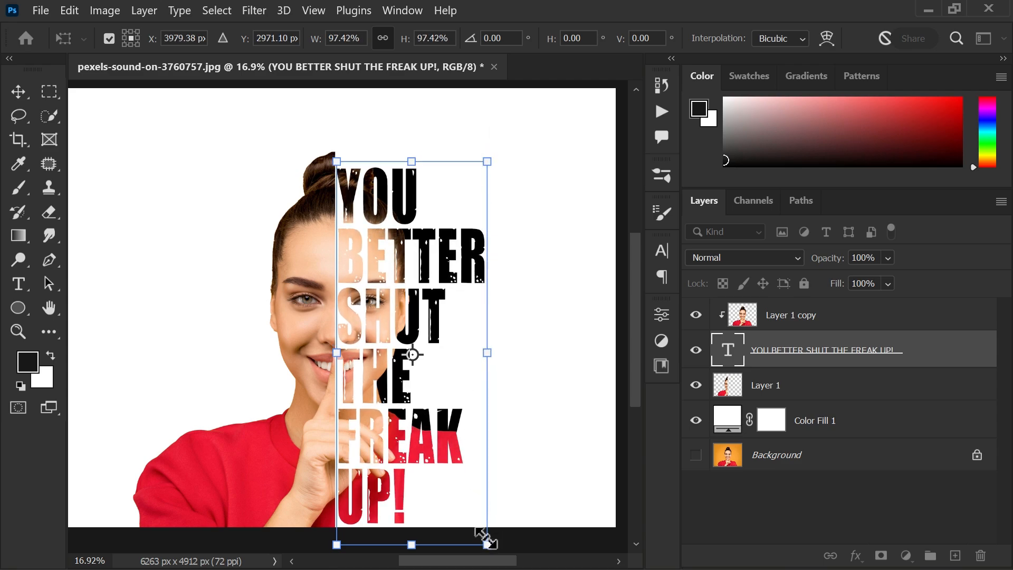
Shrink the caption to about 97% and lower its tracking and leading in the Character panel
{"action": "left_click_drag", "start_coordinate": [485, 544], "coordinate": [481, 531]}
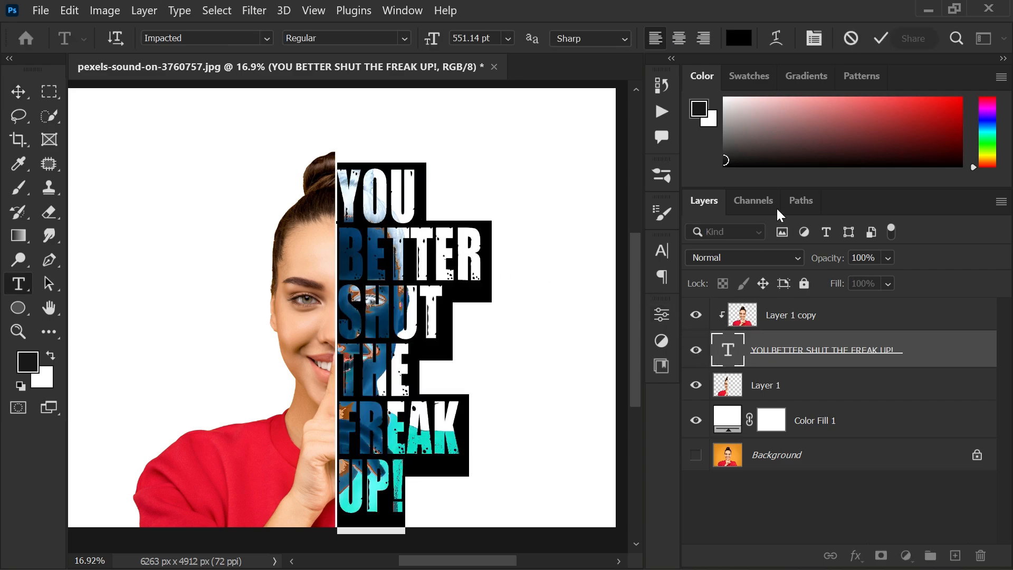
{"action": "left_click", "coordinate": [660, 251]}
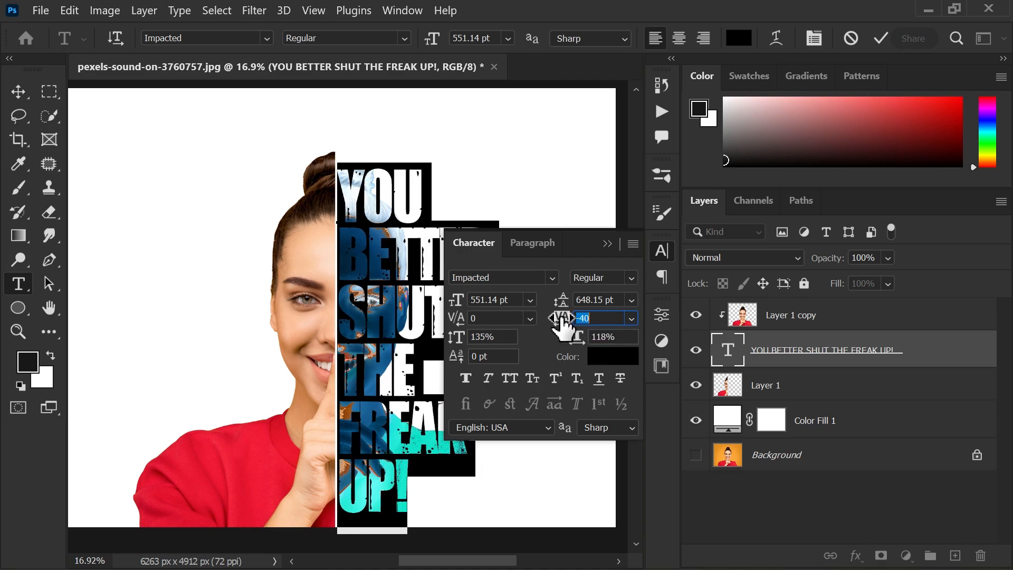
{"action": "left_click_drag", "start_coordinate": [563, 317], "coordinate": [581, 317]}
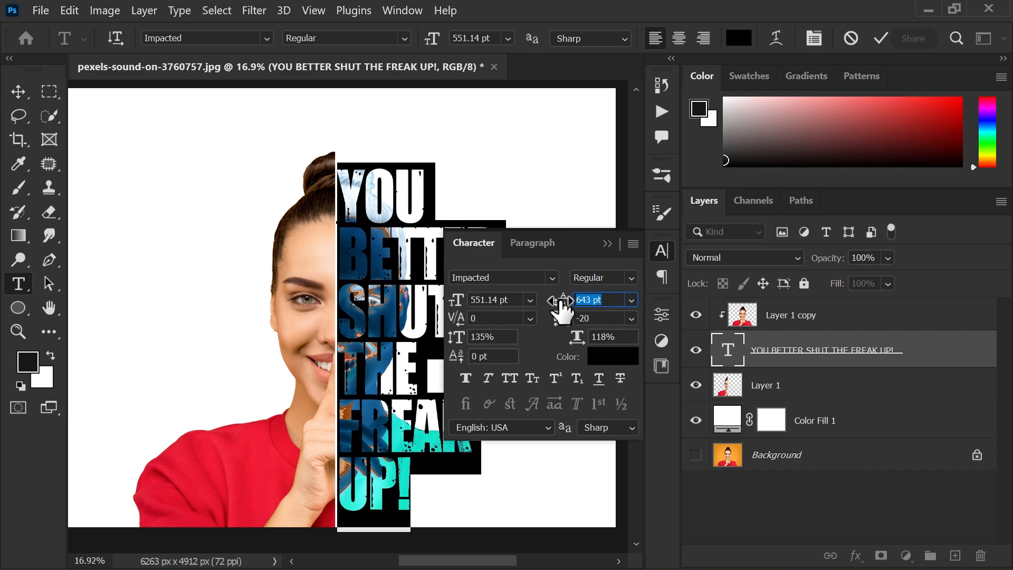
{"action": "left_click", "coordinate": [612, 337]}
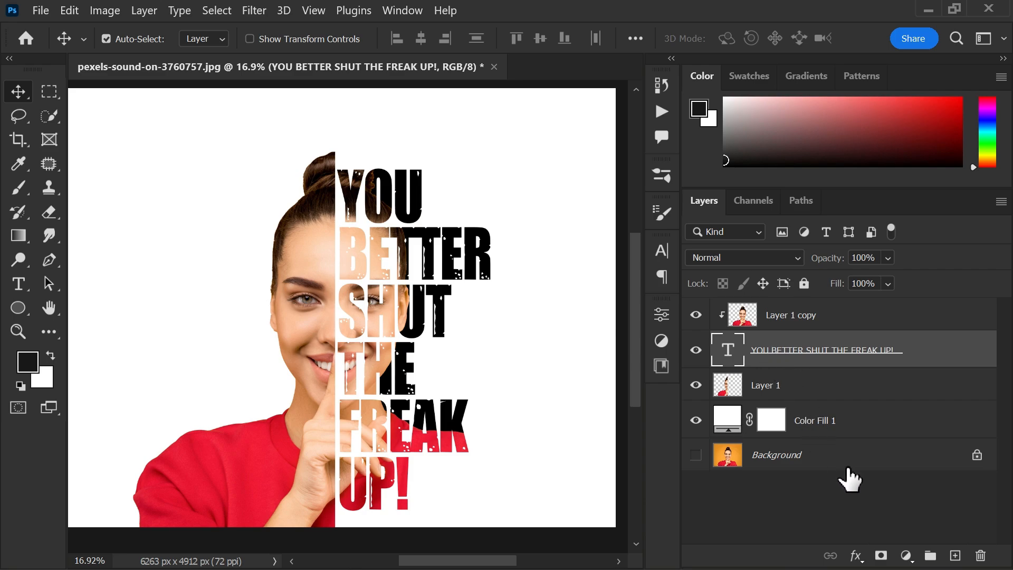
Apply a Drop Shadow with Distance 4, Spread 14, Size 4 to the caption layer
{"action": "left_click", "coordinate": [855, 556]}
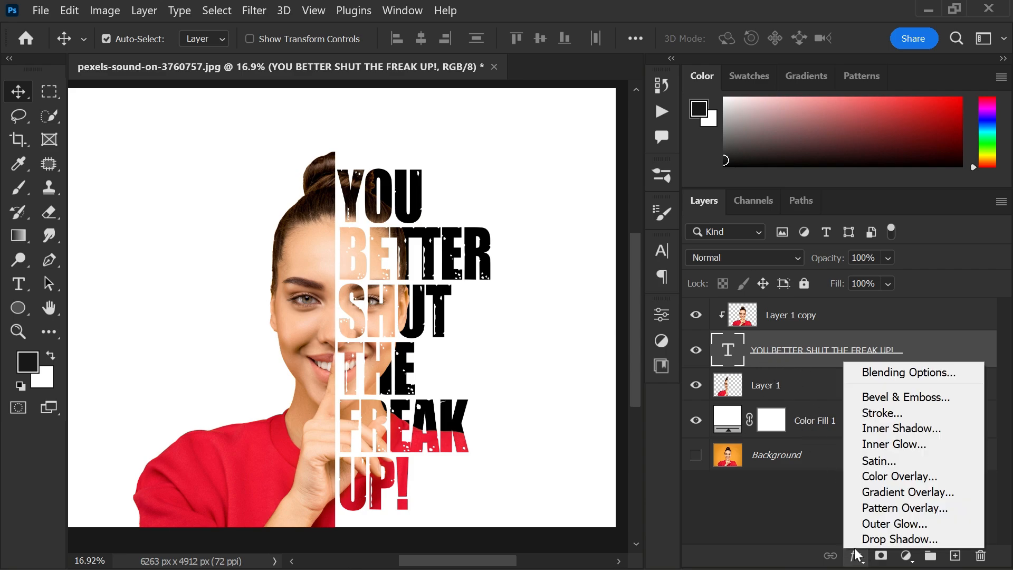
{"action": "left_click", "coordinate": [899, 539]}
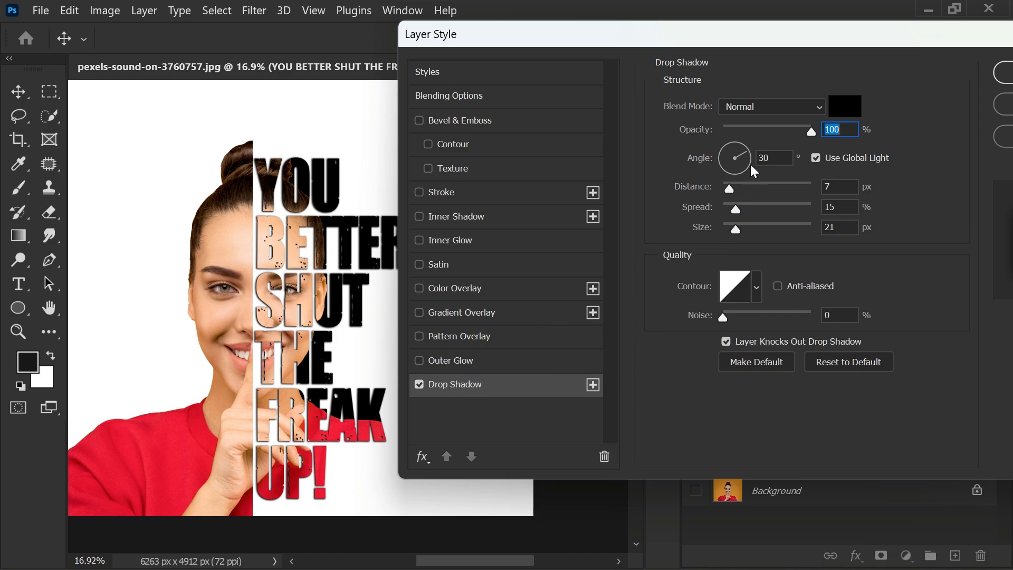
{"action": "left_click_drag", "start_coordinate": [745, 208], "coordinate": [734, 211]}
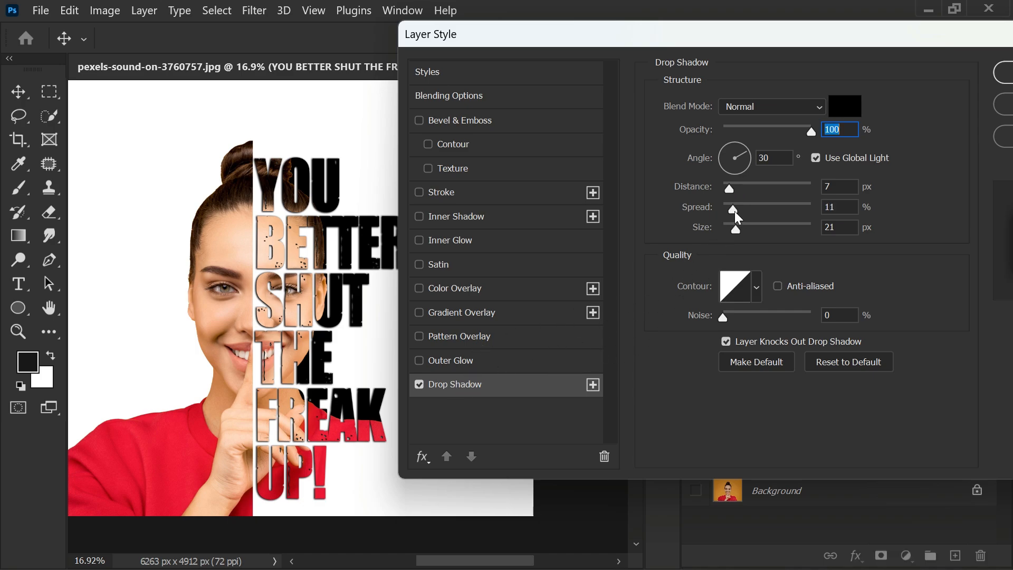
{"action": "left_click_drag", "start_coordinate": [735, 227], "coordinate": [726, 227]}
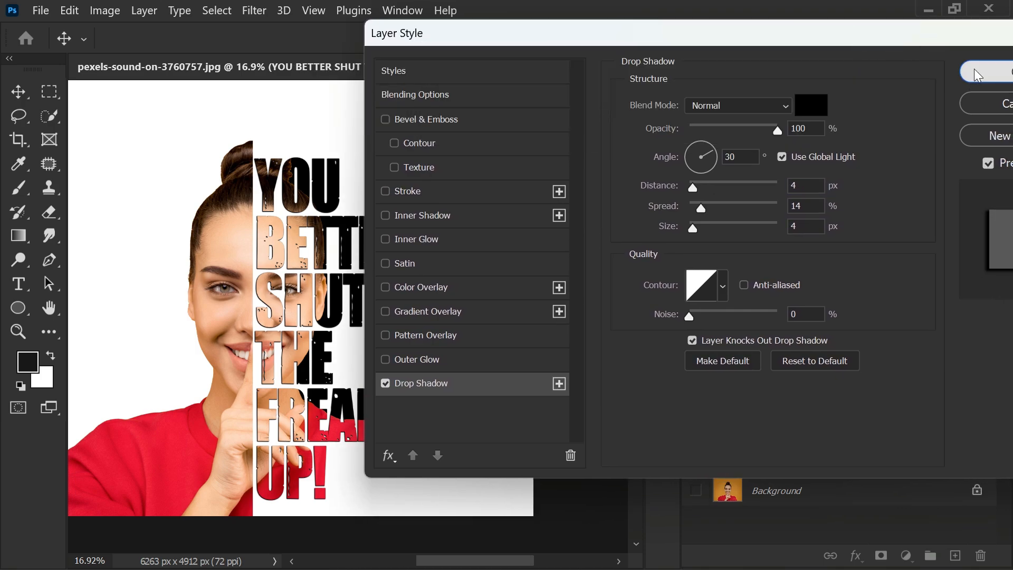
{"action": "left_click", "coordinate": [977, 71]}
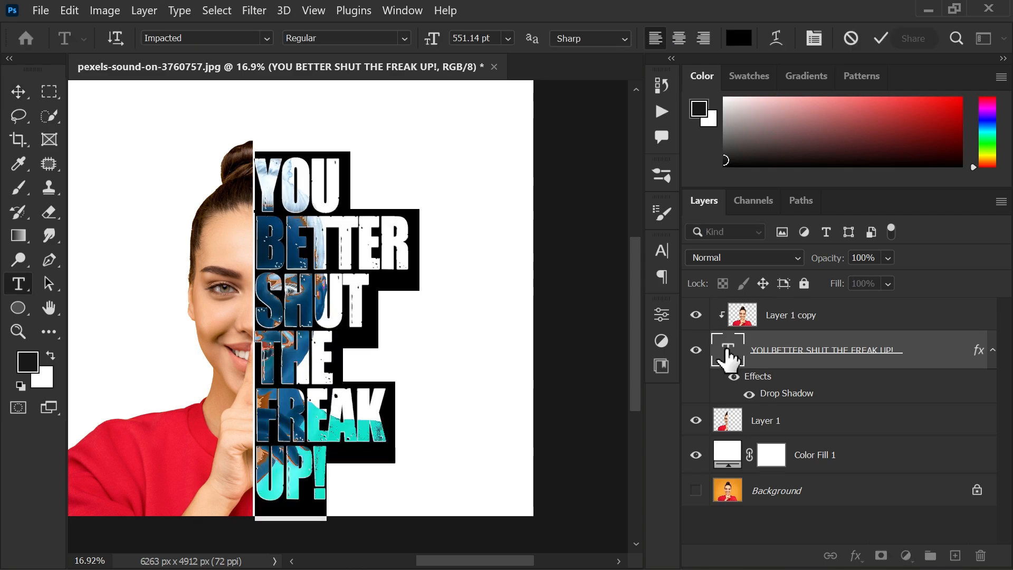
Select the caption text and preview a different font from the options bar dropdown
{"action": "left_click", "coordinate": [738, 38]}
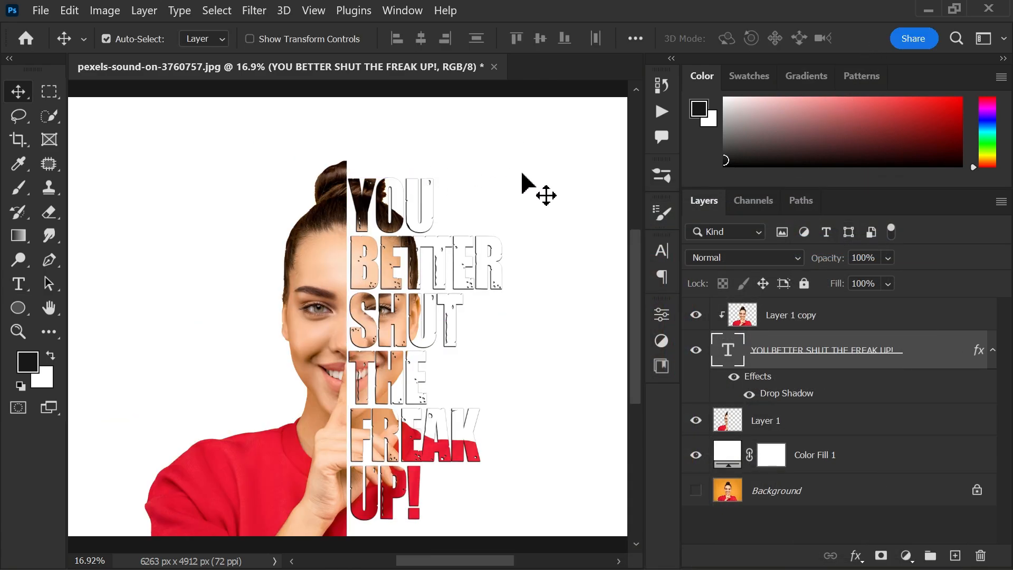
{"action": "left_click", "coordinate": [727, 453]}
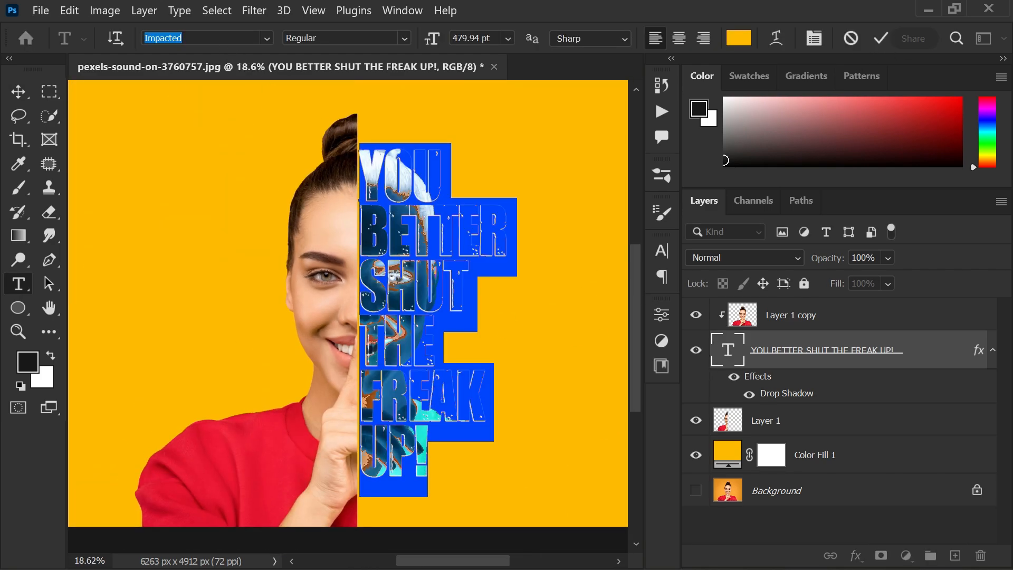
{"action": "left_click", "coordinate": [206, 38]}
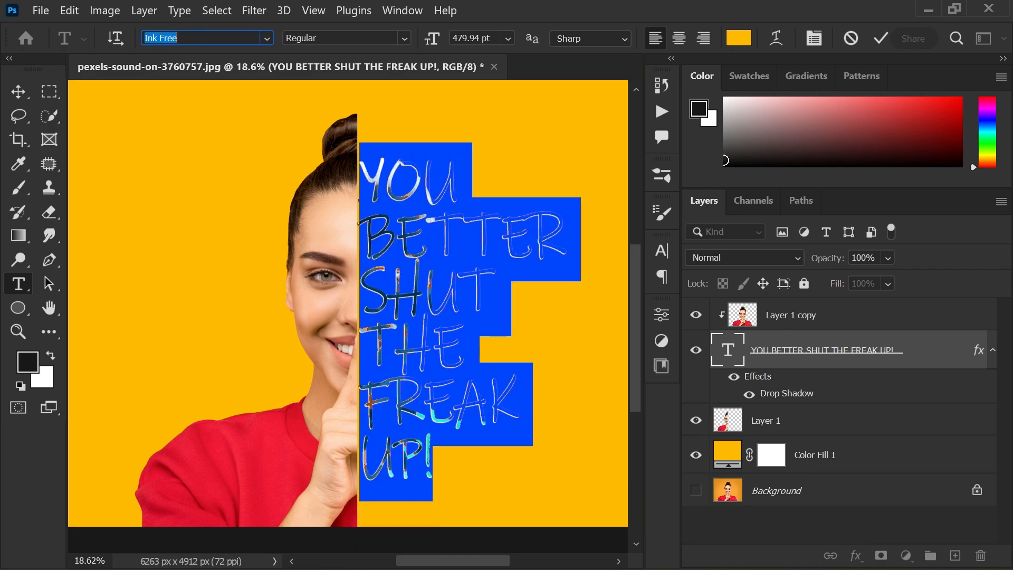